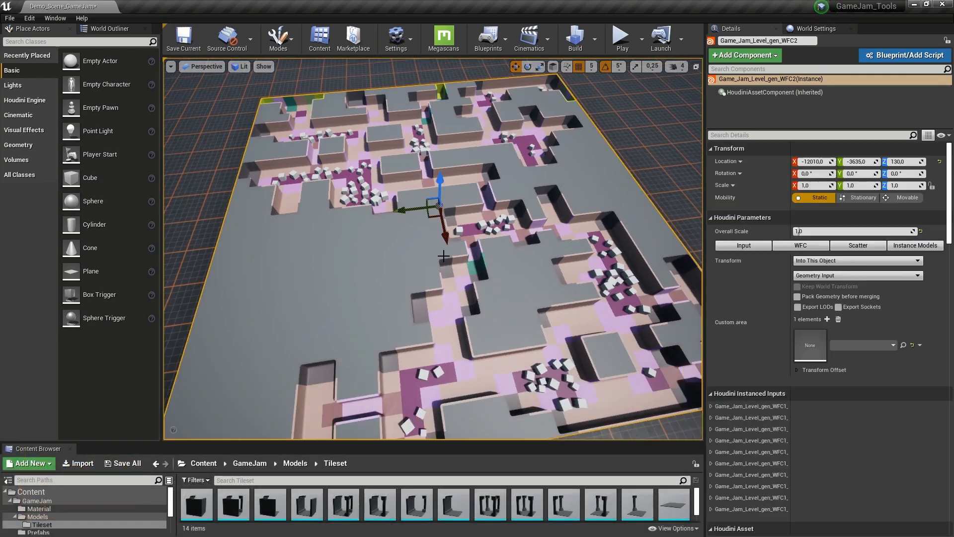
mouse_move(447, 263)
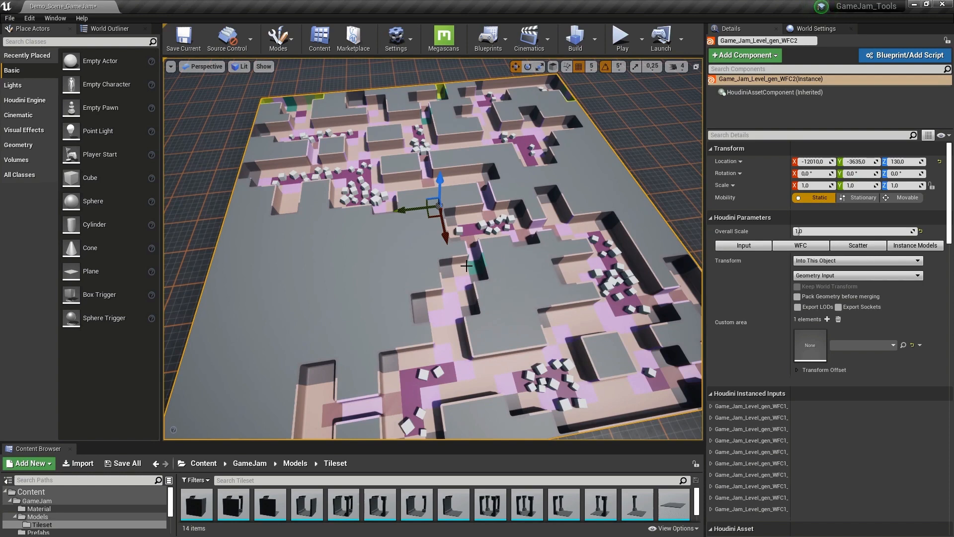
Uncheck Enable WFC on the WFC tab, leaving only the flat grey base plane.
left_click(809, 344)
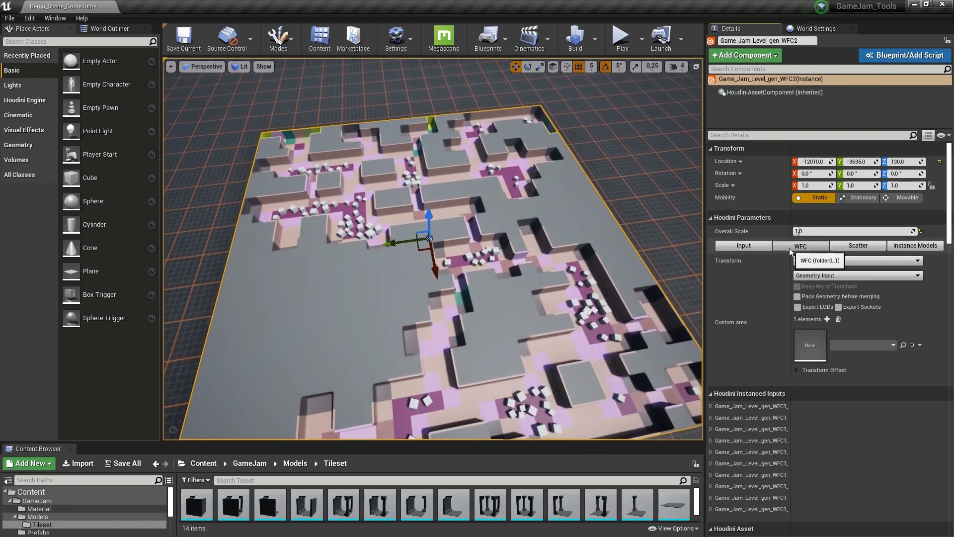
left_click(800, 245)
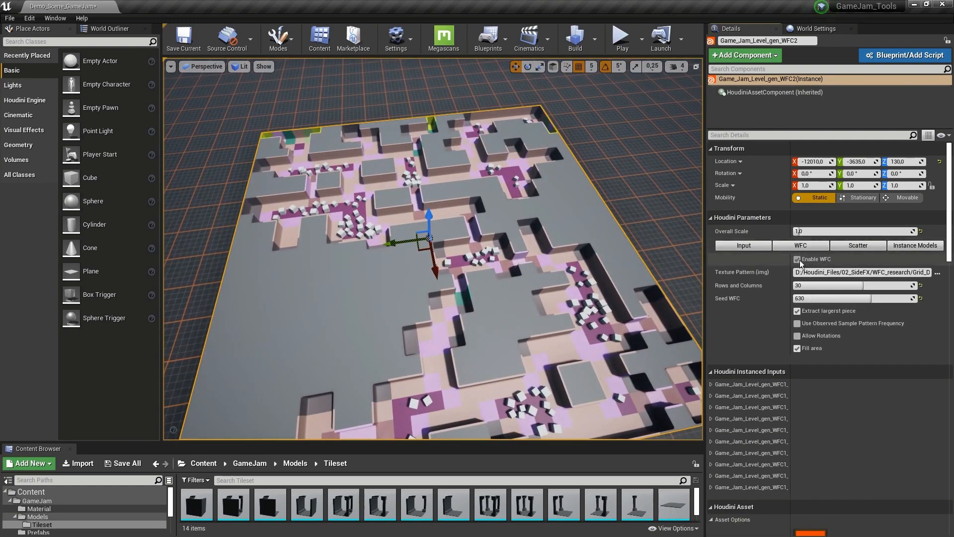
left_click(797, 260)
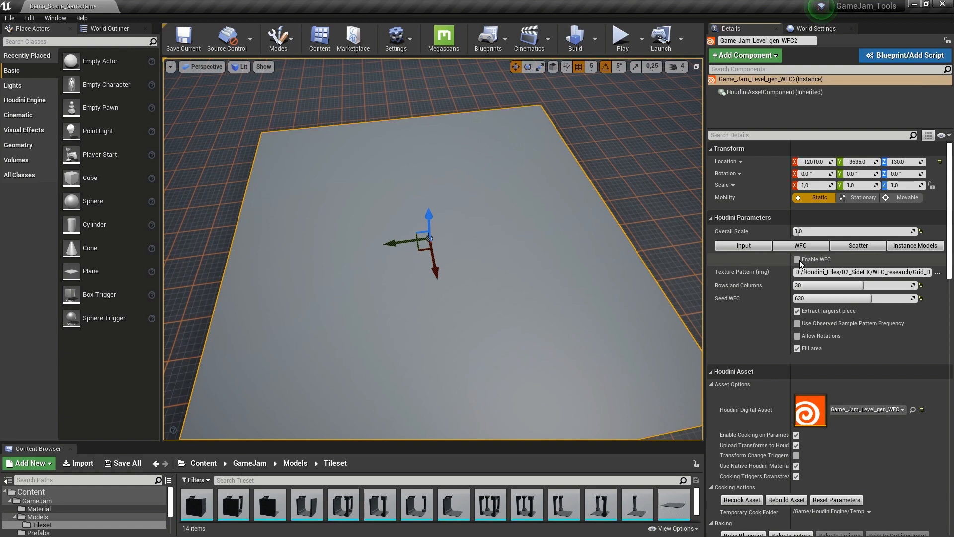
mouse_move(608, 267)
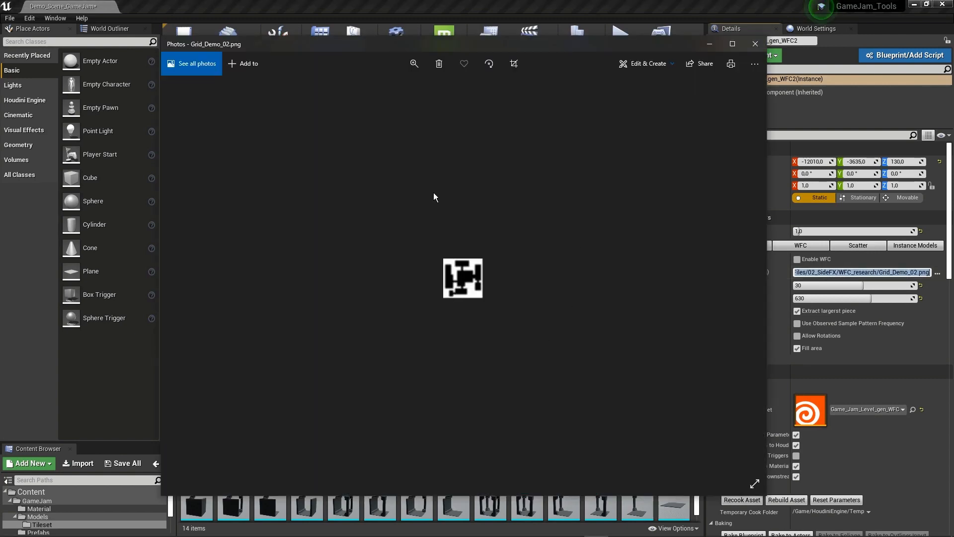
mouse_move(505, 247)
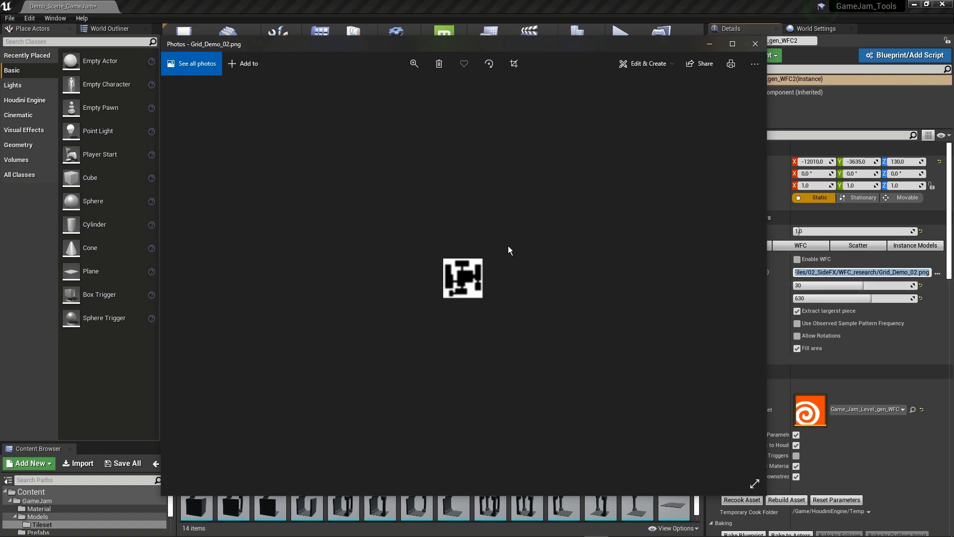
mouse_move(477, 359)
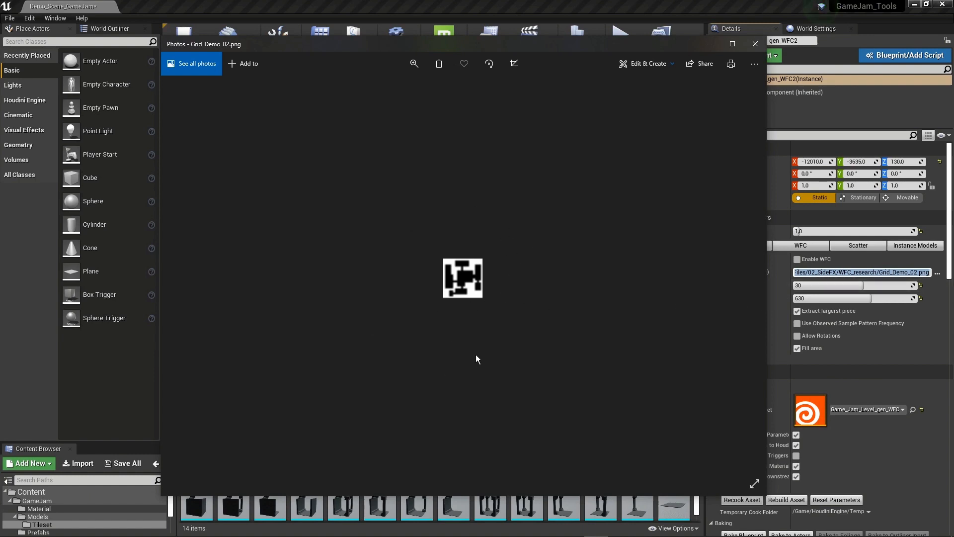
mouse_move(472, 336)
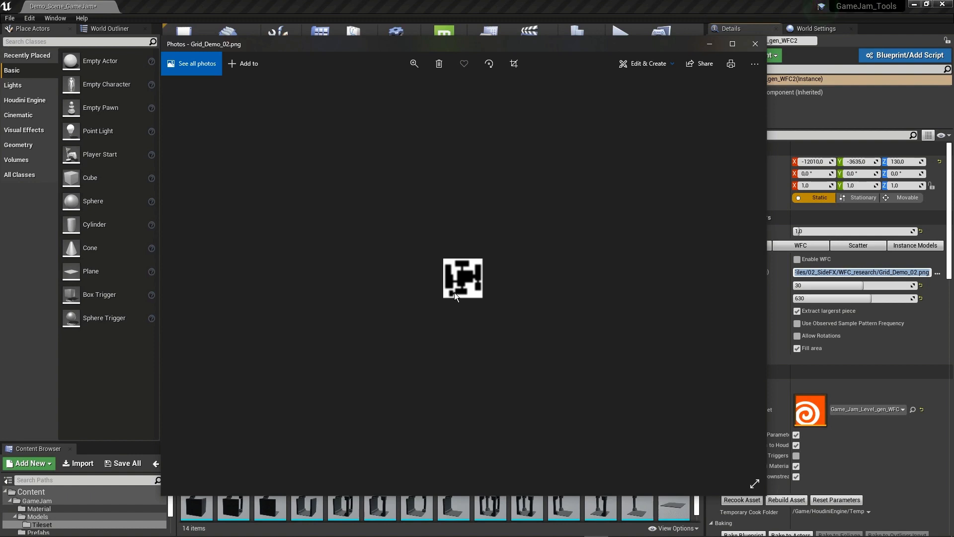
mouse_move(477, 289)
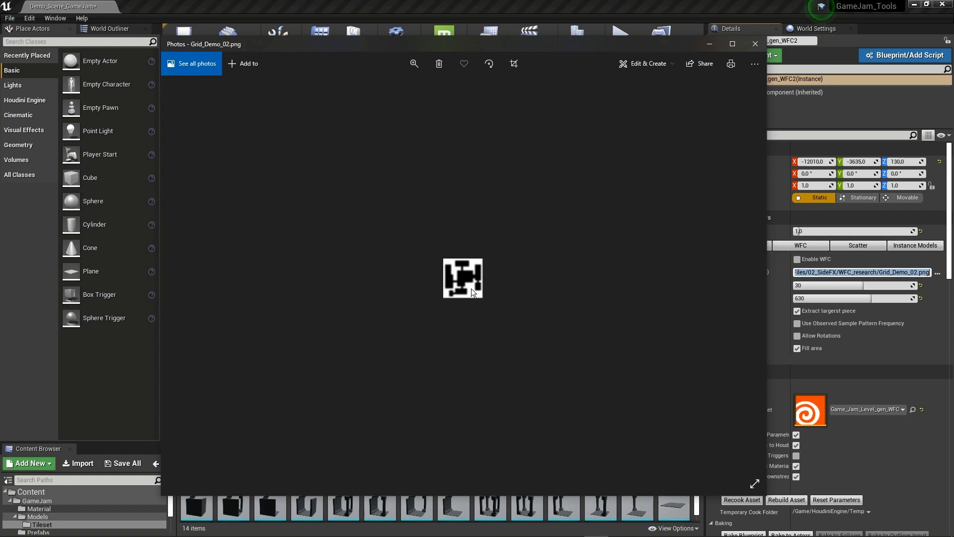
mouse_move(528, 217)
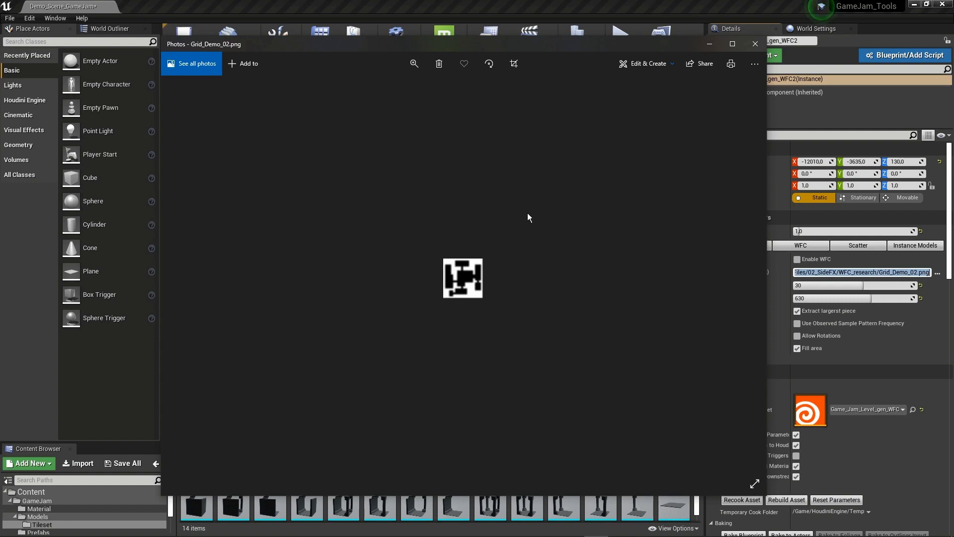
mouse_move(482, 335)
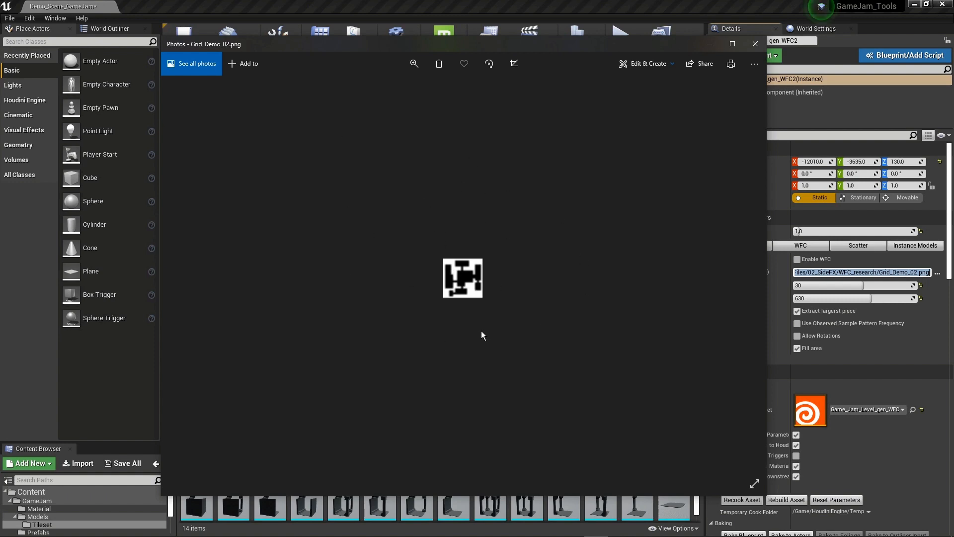
mouse_move(754, 43)
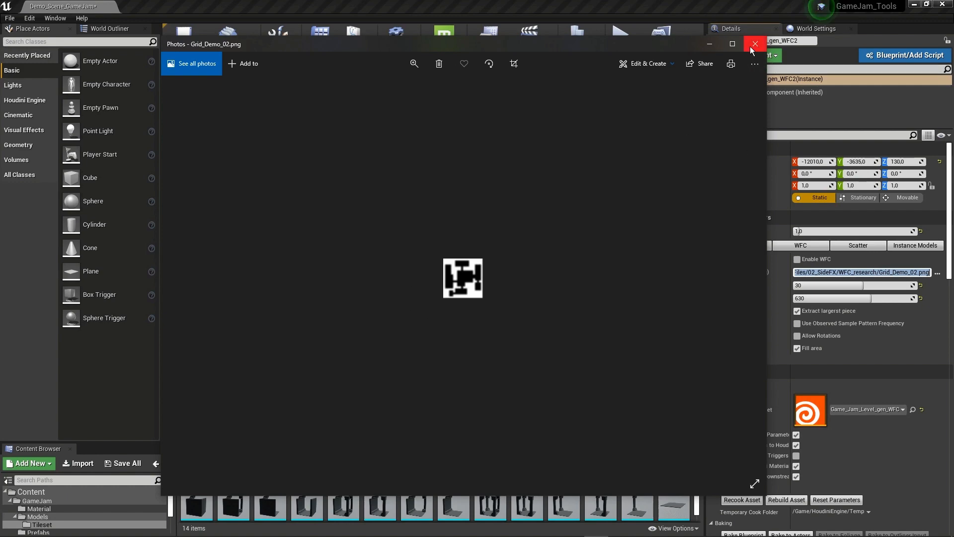
Close the pattern image preview and set WFC rows and columns to 40, then 100.
left_click(754, 43)
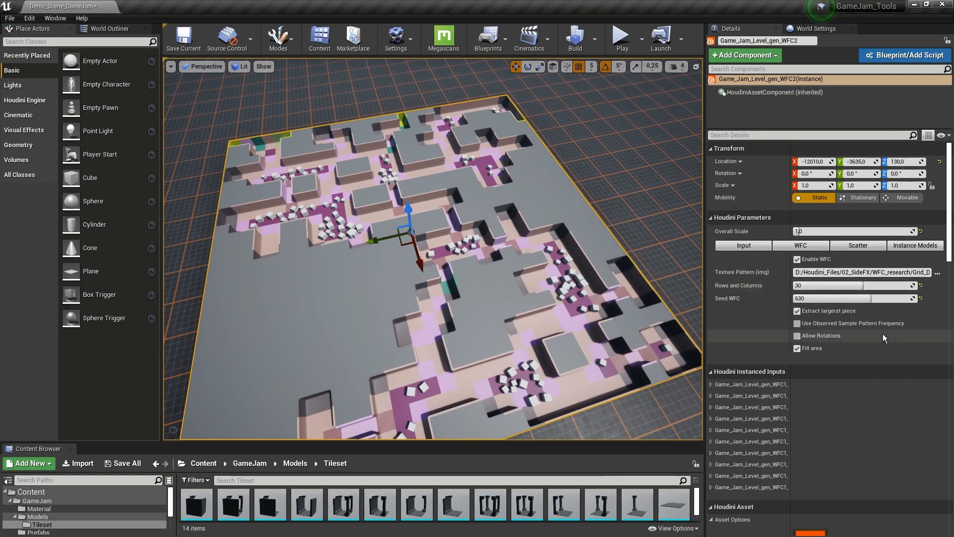
type("40")
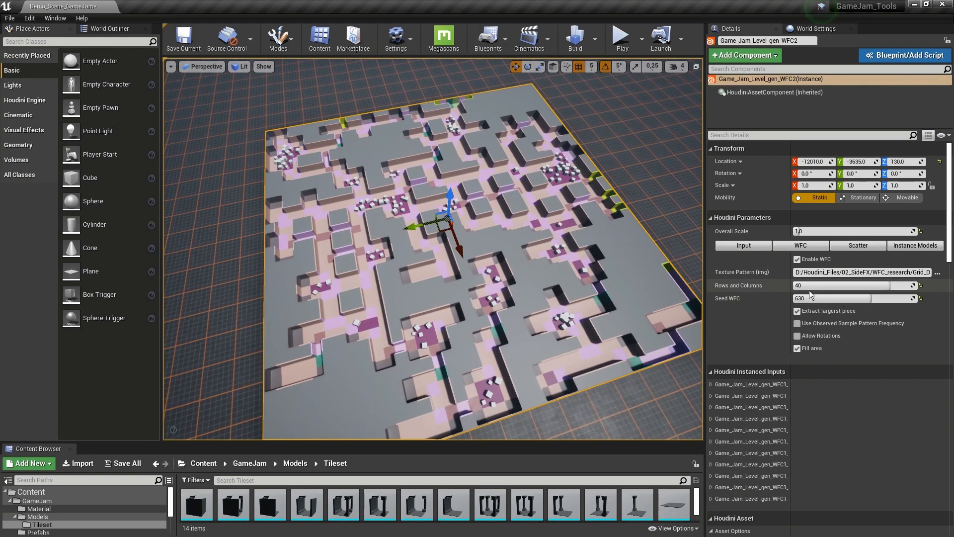
left_click(851, 285)
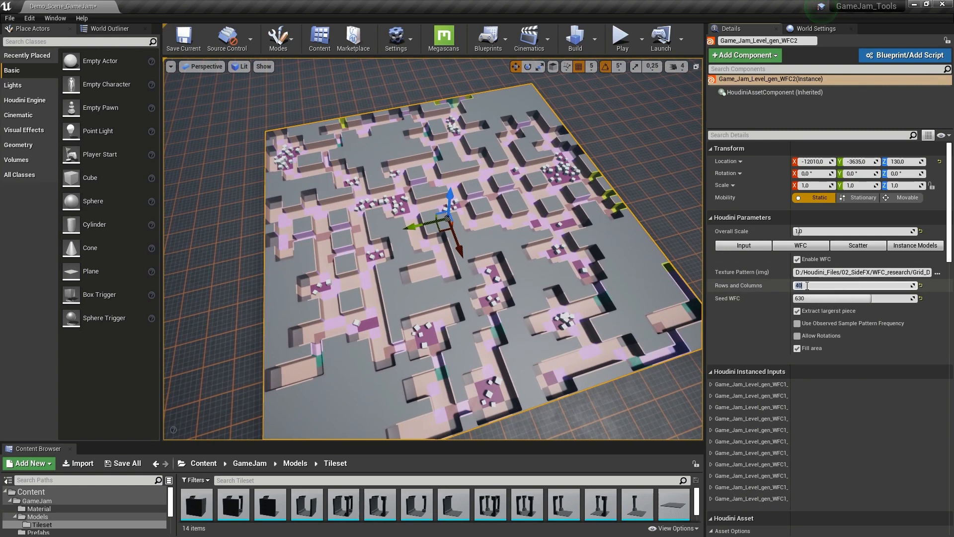
type("100")
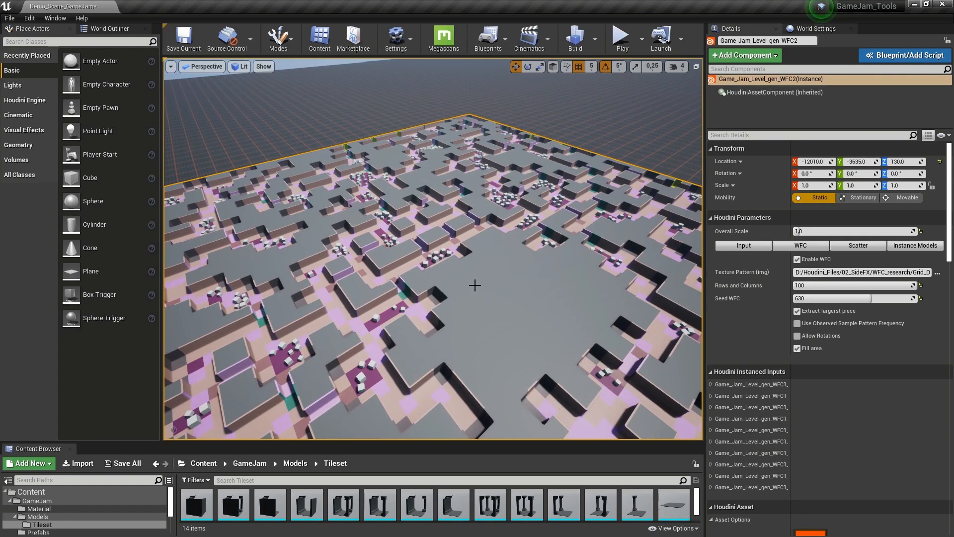
mouse_move(418, 285)
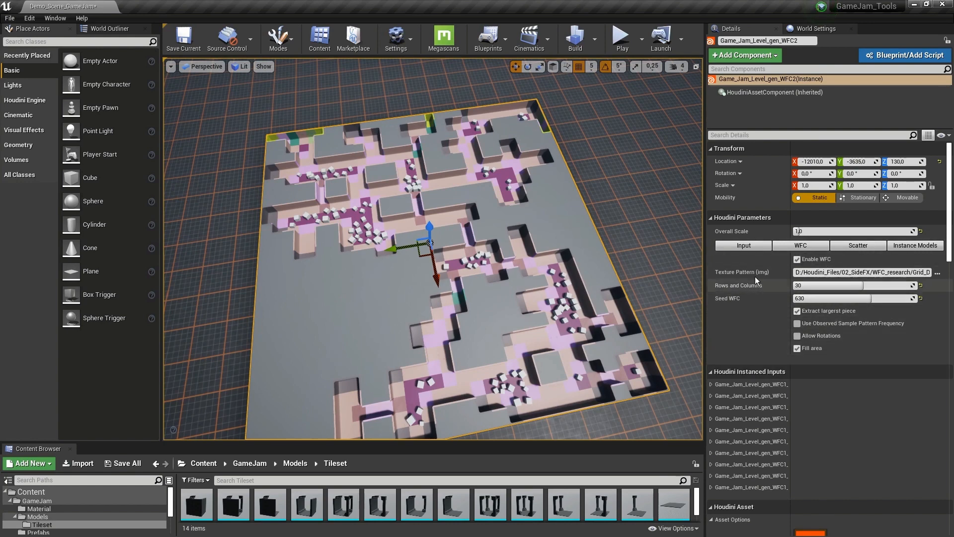
mouse_move(696, 298)
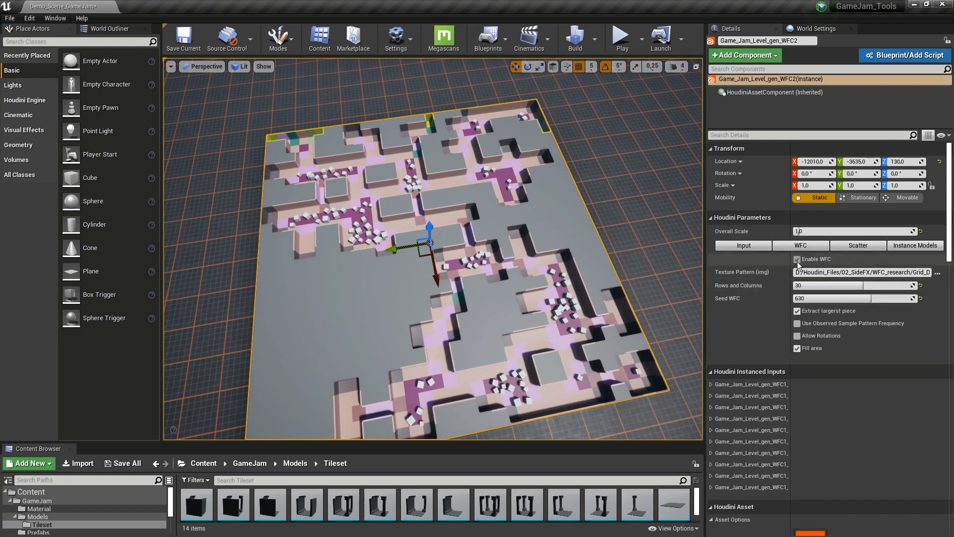
Turn Enable WFC off and show the Input settings with the white stepped blockout shape.
left_click(797, 260)
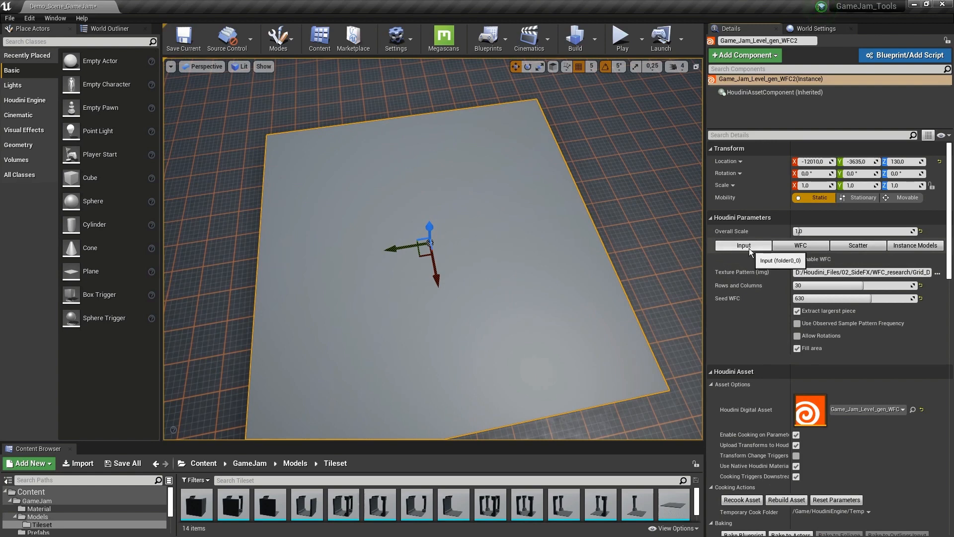
left_click(743, 244)
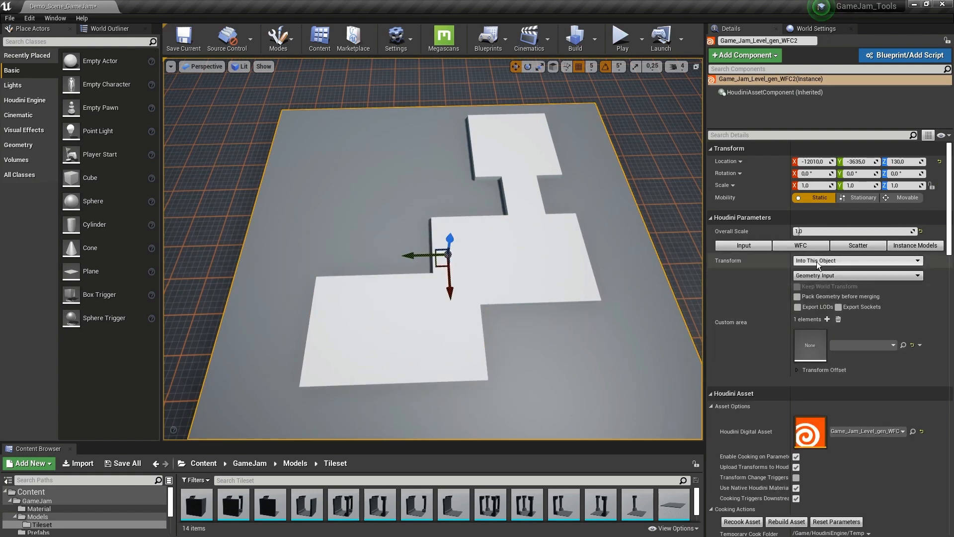
left_click(857, 275)
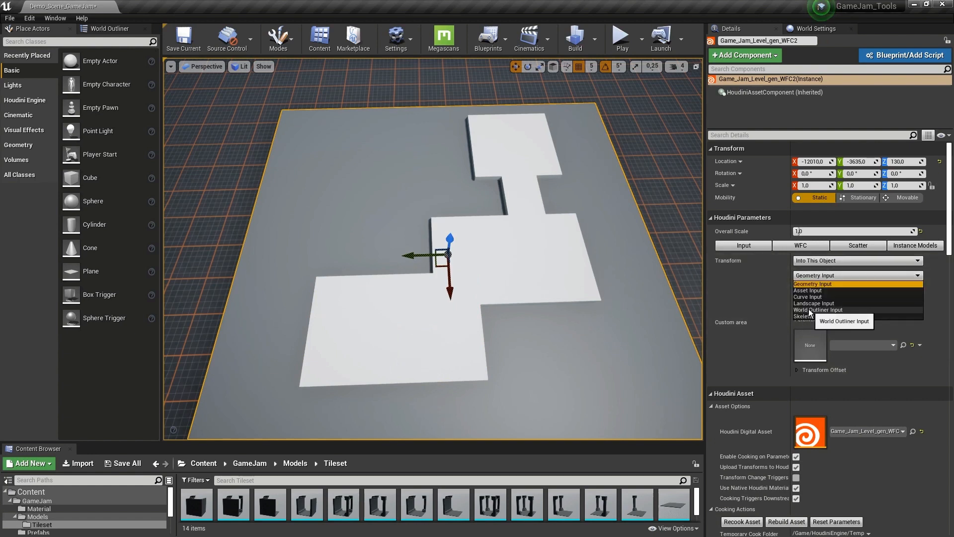
left_click(814, 309)
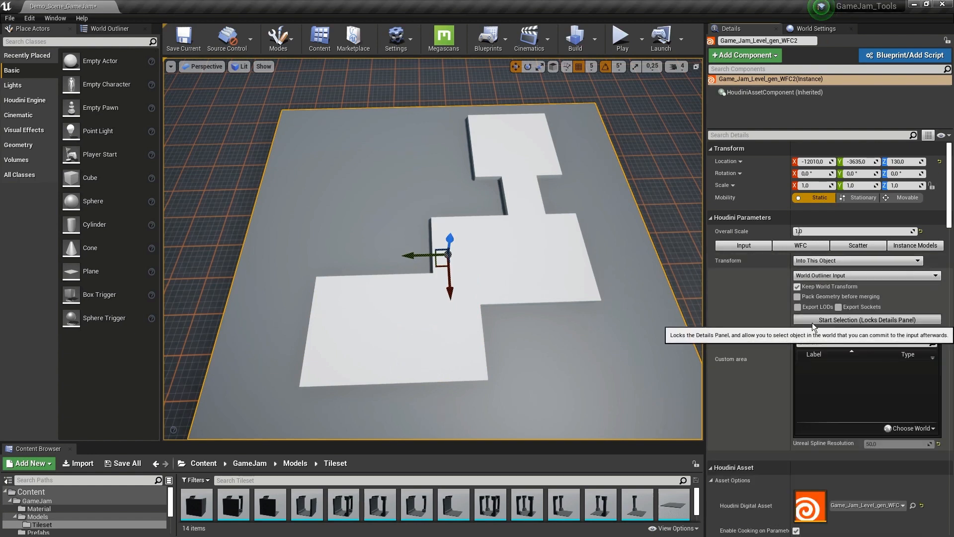
left_click(864, 319)
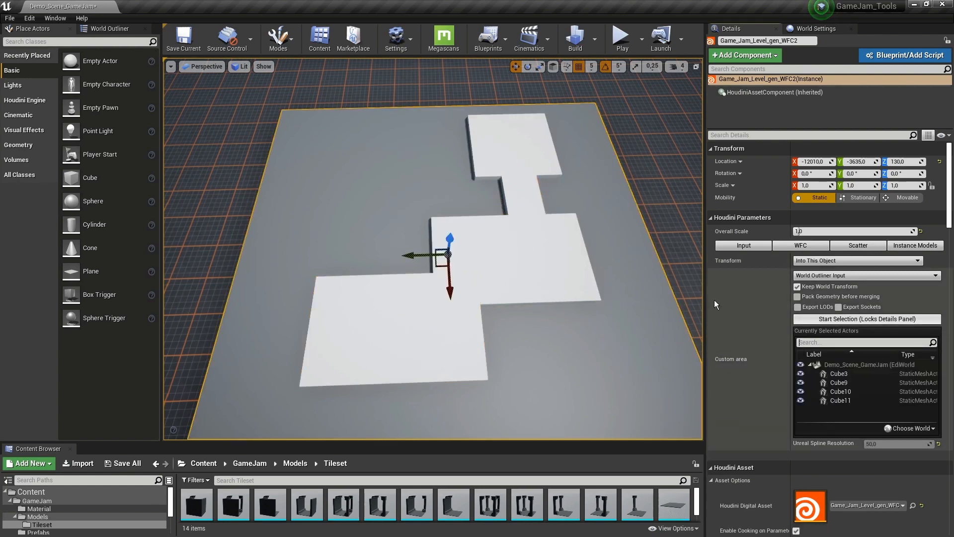
mouse_move(473, 253)
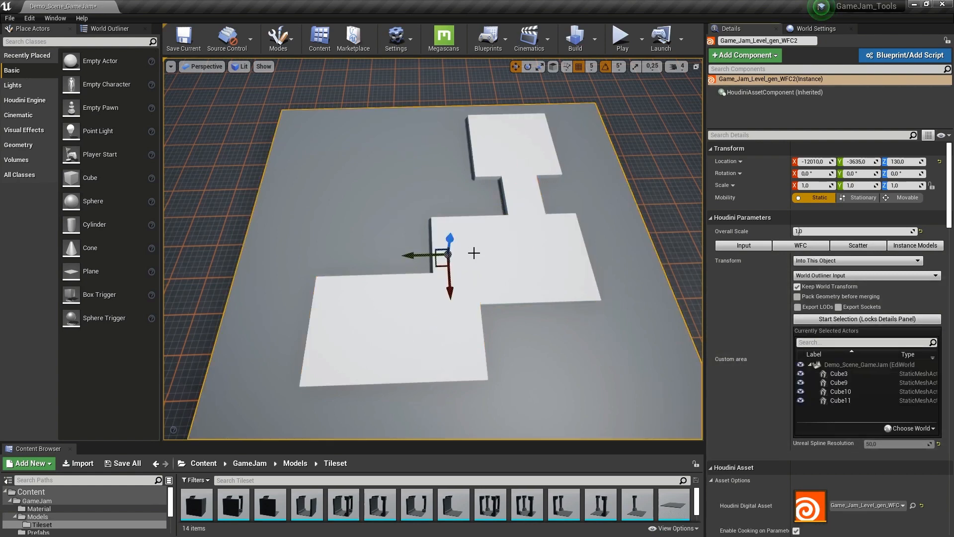
left_click(865, 319)
type("gg")
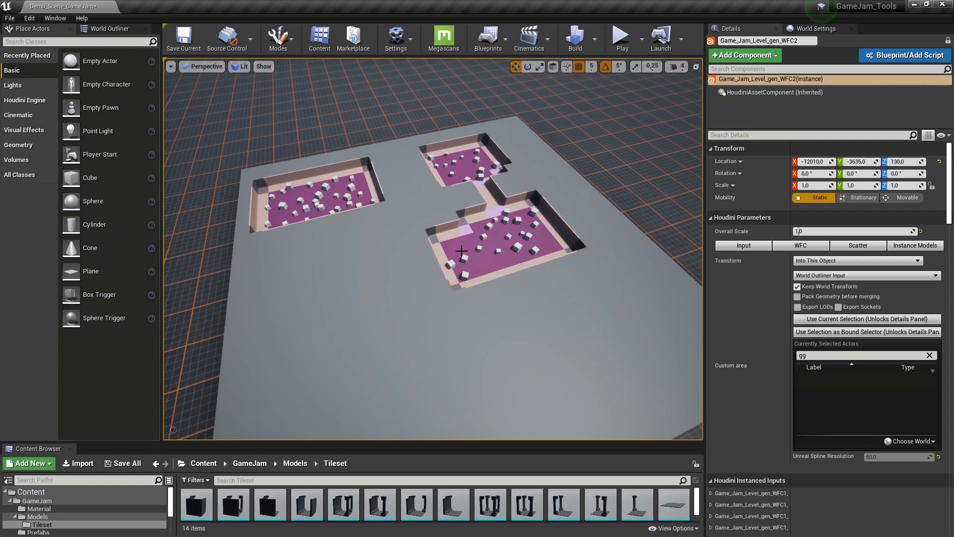
mouse_move(463, 251)
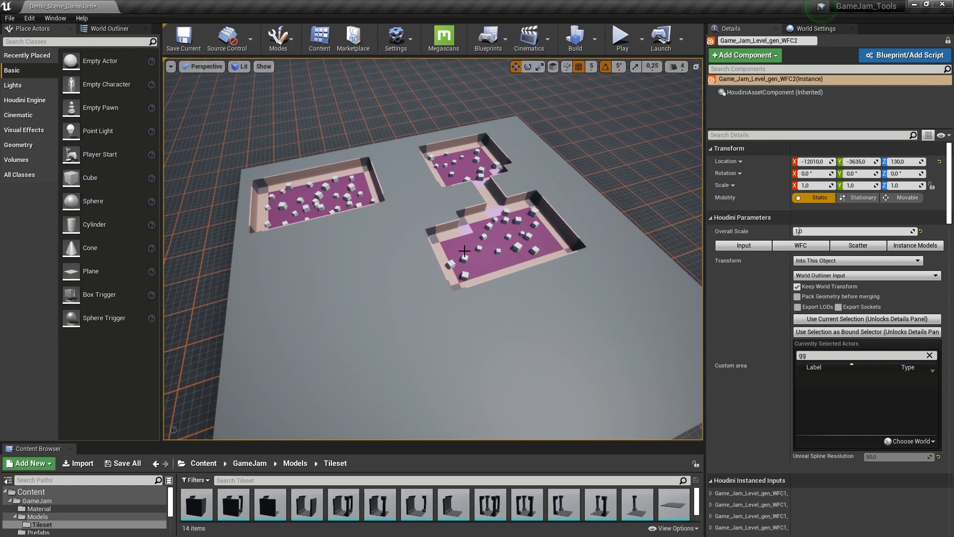
mouse_move(415, 253)
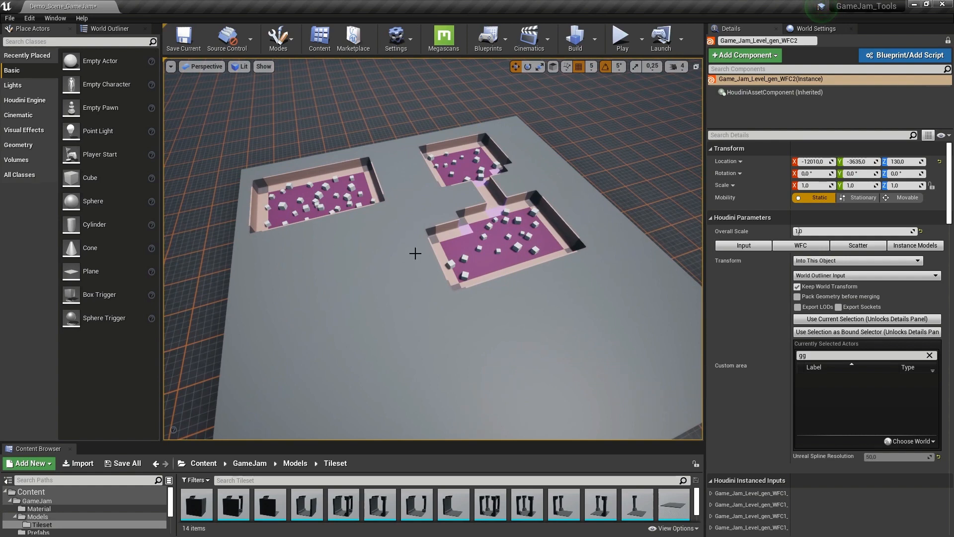
mouse_move(566, 254)
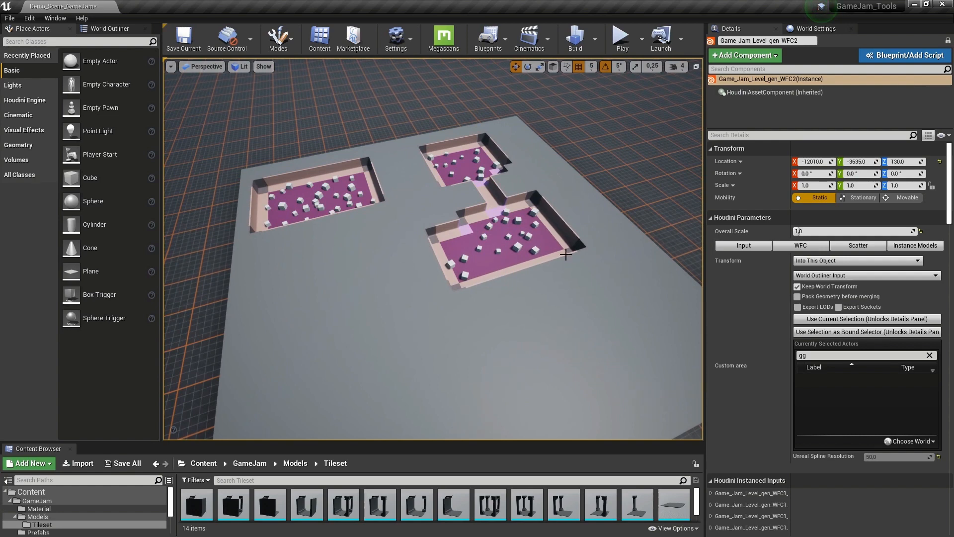
Tick Enable WFC to fill the level with maze-like walls, blocks and cube-scattered floors.
left_click(800, 245)
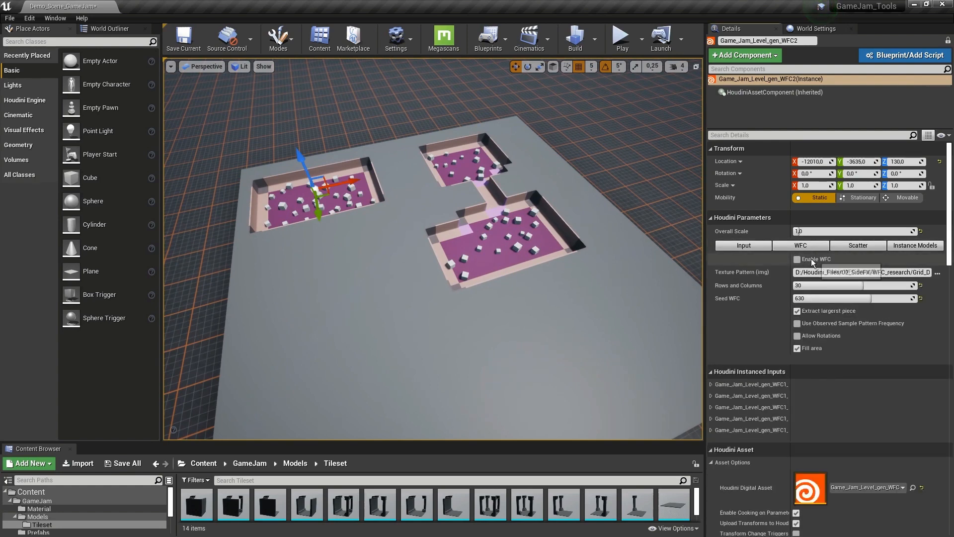
left_click(797, 259)
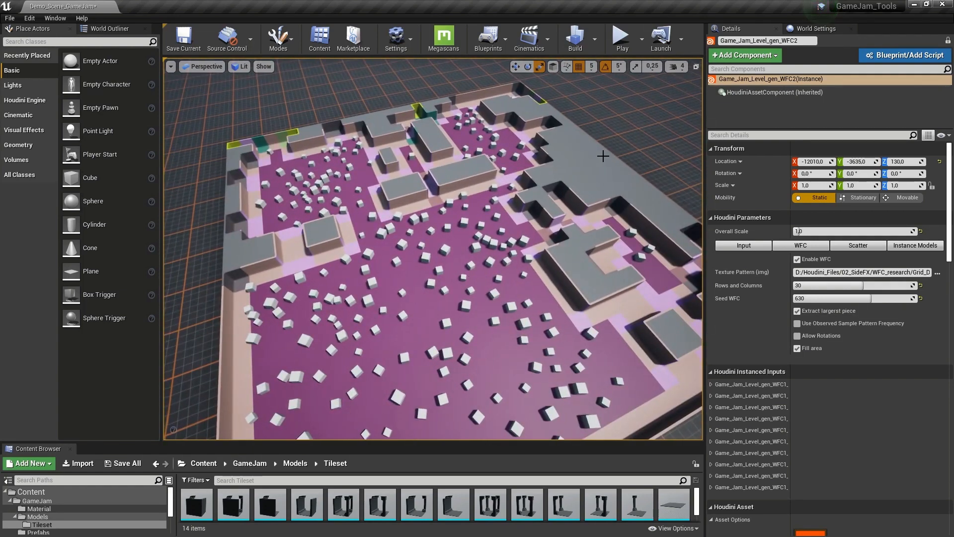
mouse_move(857, 245)
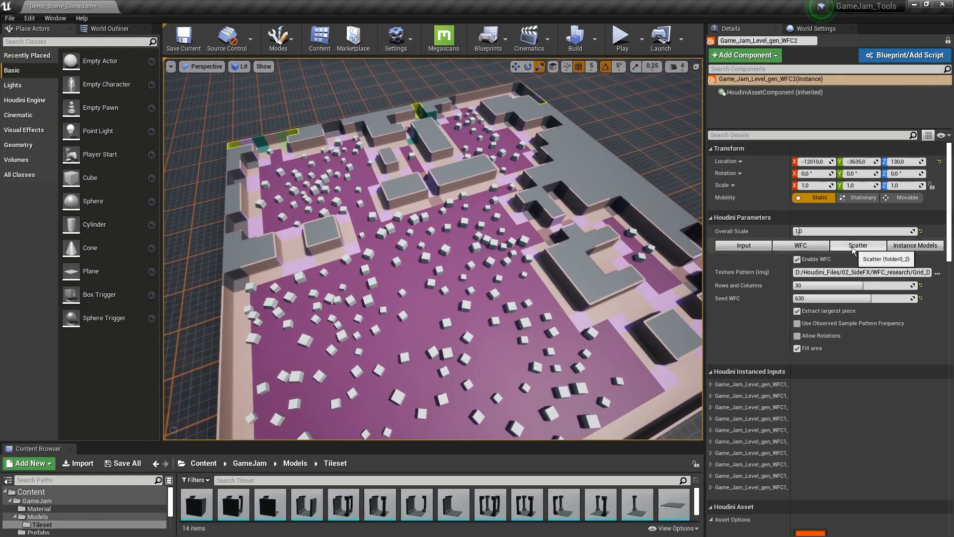
Change the Scatter method from Random to Grid, then view the Instance Models settings.
left_click(858, 245)
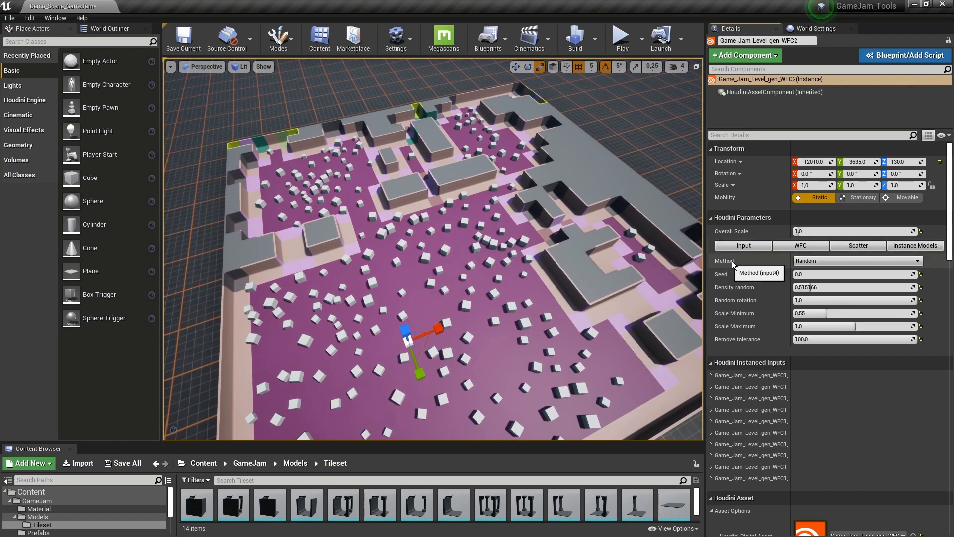
left_click(855, 261)
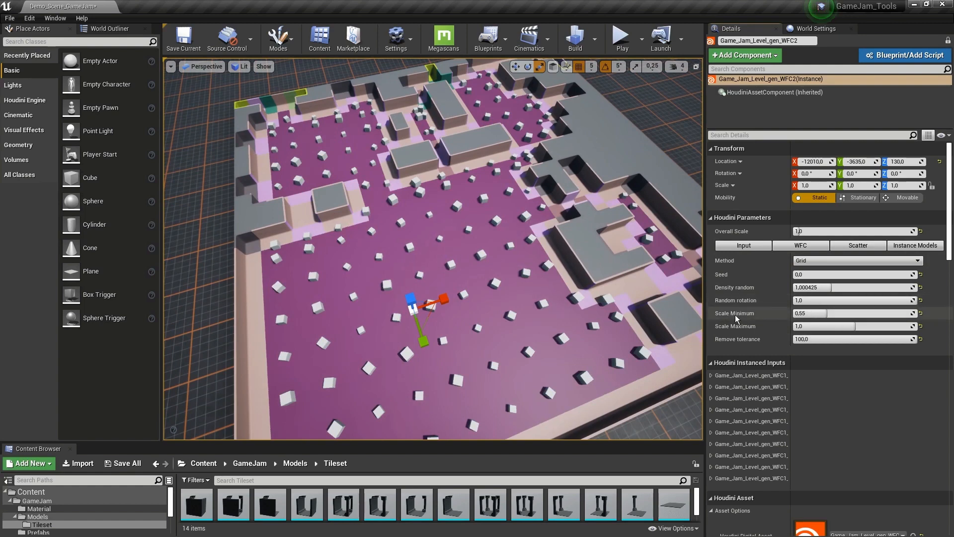
mouse_move(754, 346)
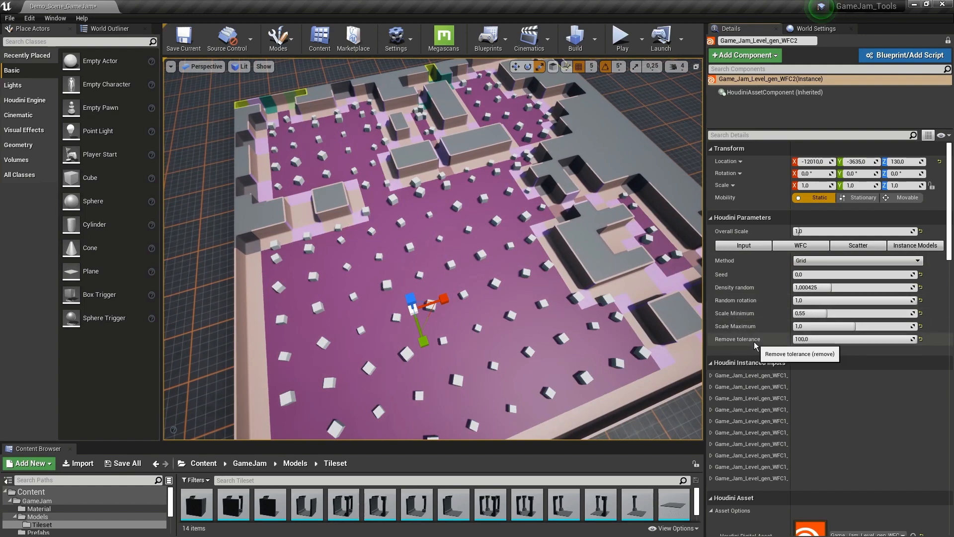
left_click(915, 244)
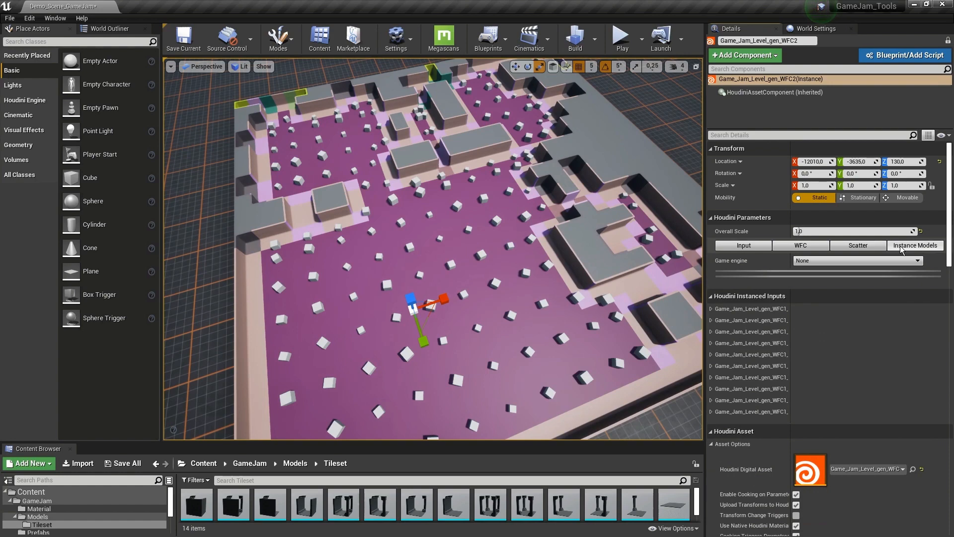
Set Game engine to unreal and scroll through the empty Piece NR slots.
left_click(856, 260)
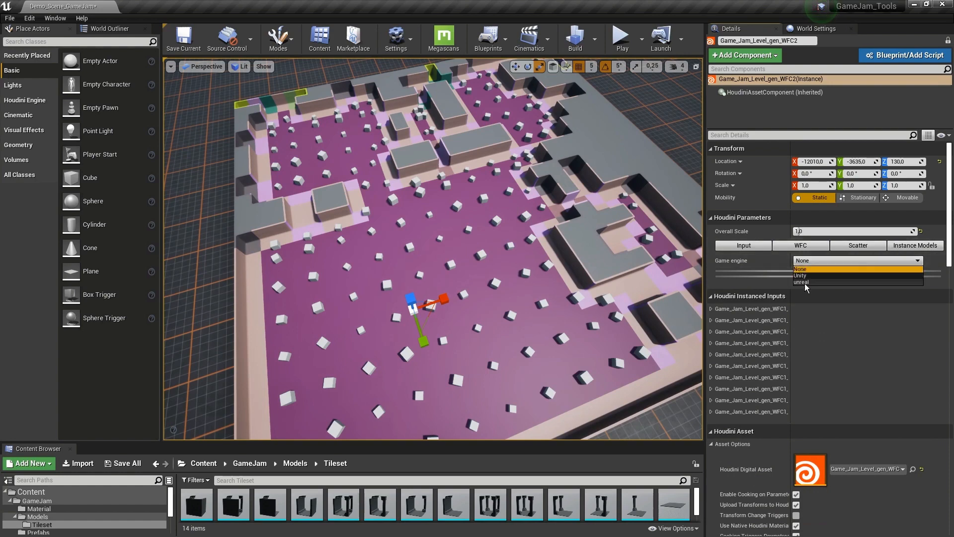
left_click(800, 282)
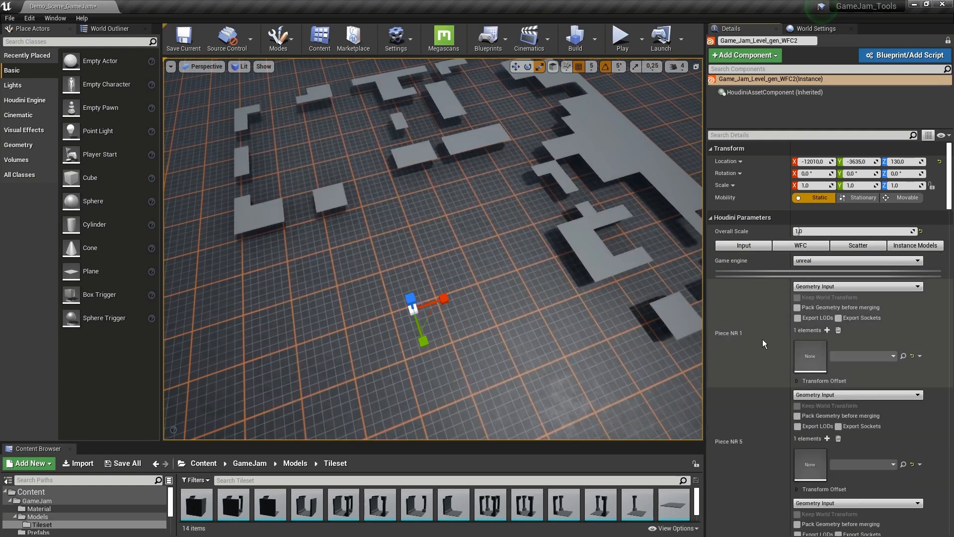
scroll("down", 3)
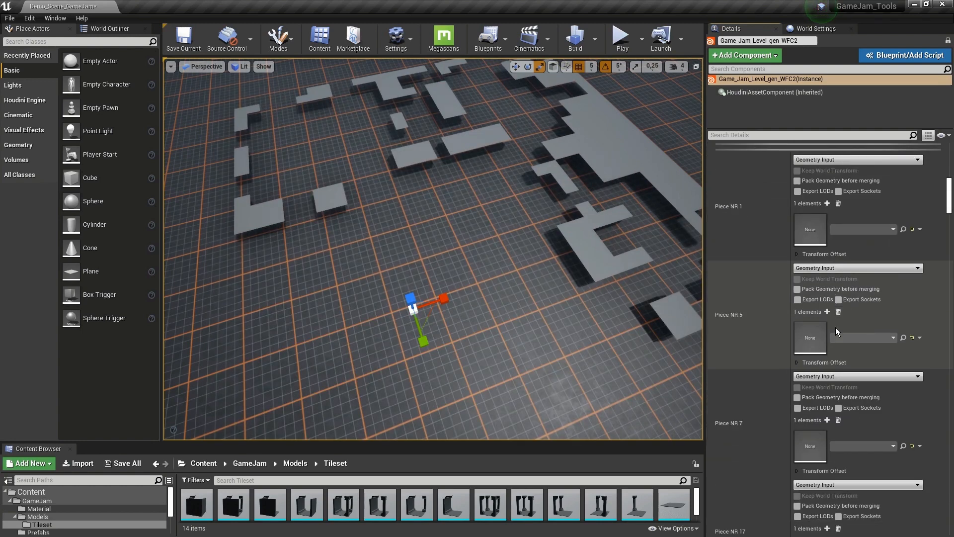
scroll("down", 3)
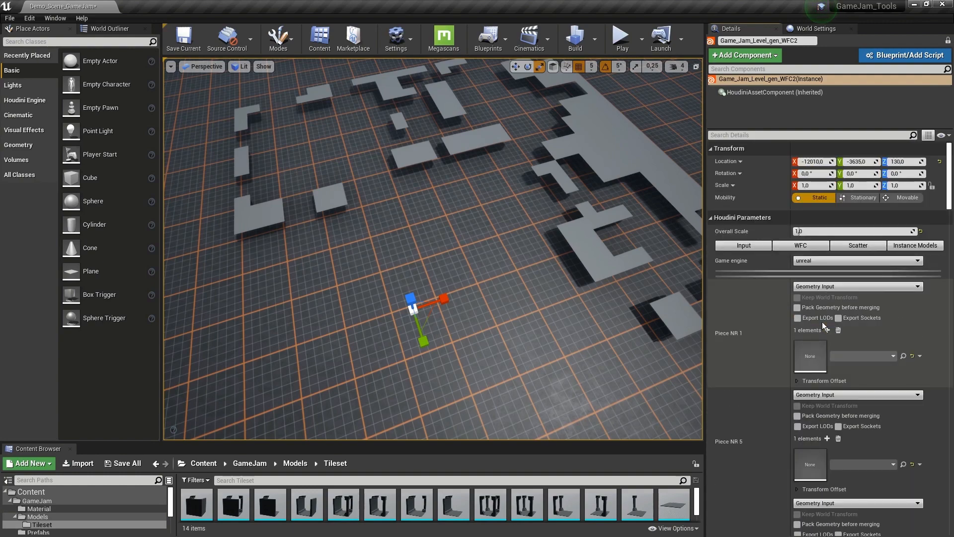
mouse_move(513, 317)
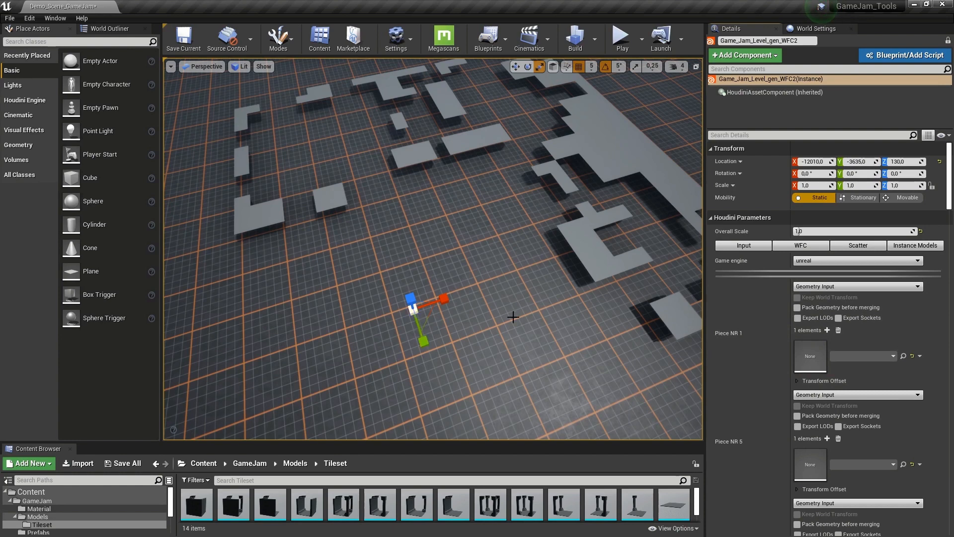
mouse_move(502, 327)
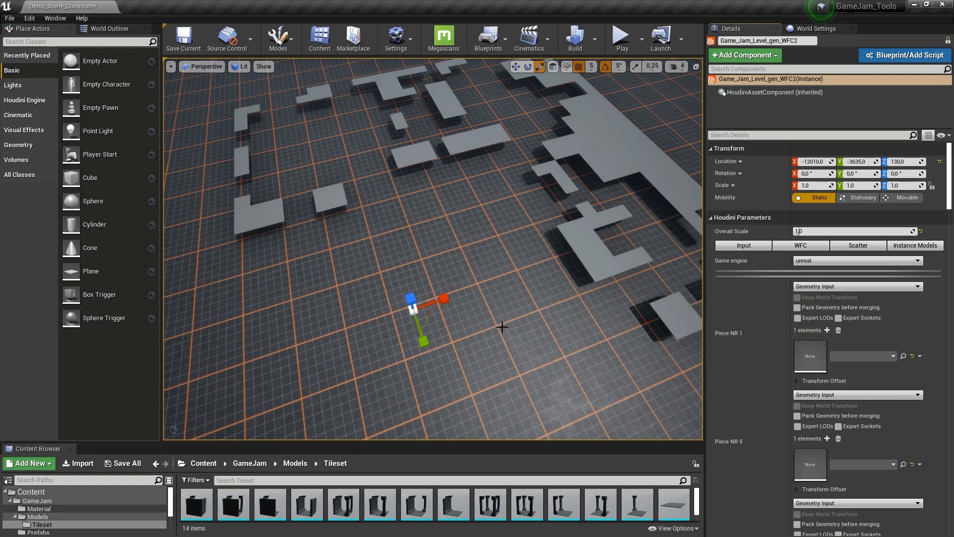
mouse_move(195, 504)
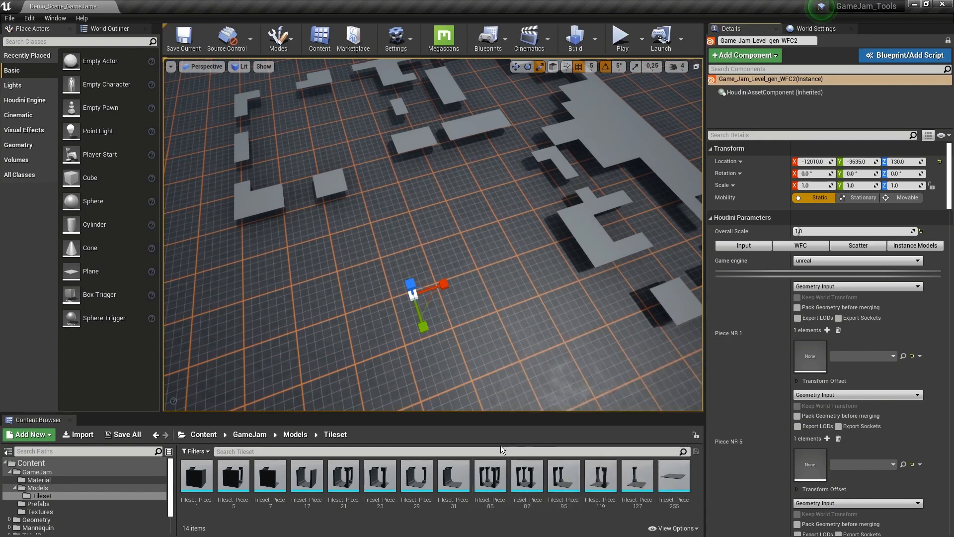
mouse_move(426, 223)
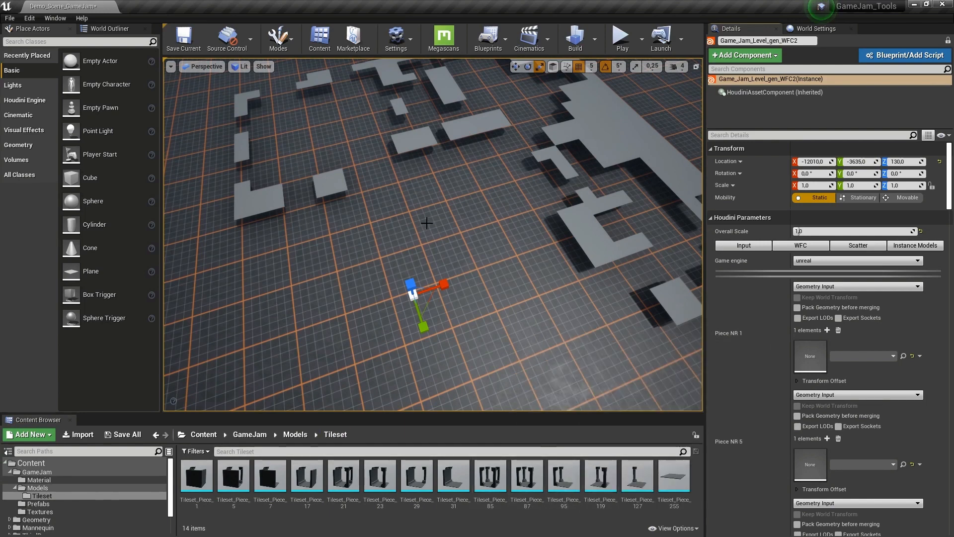
Assign the matching Tileset_Piece meshes to Piece NR slots 1, 7 and 17.
left_click(810, 356)
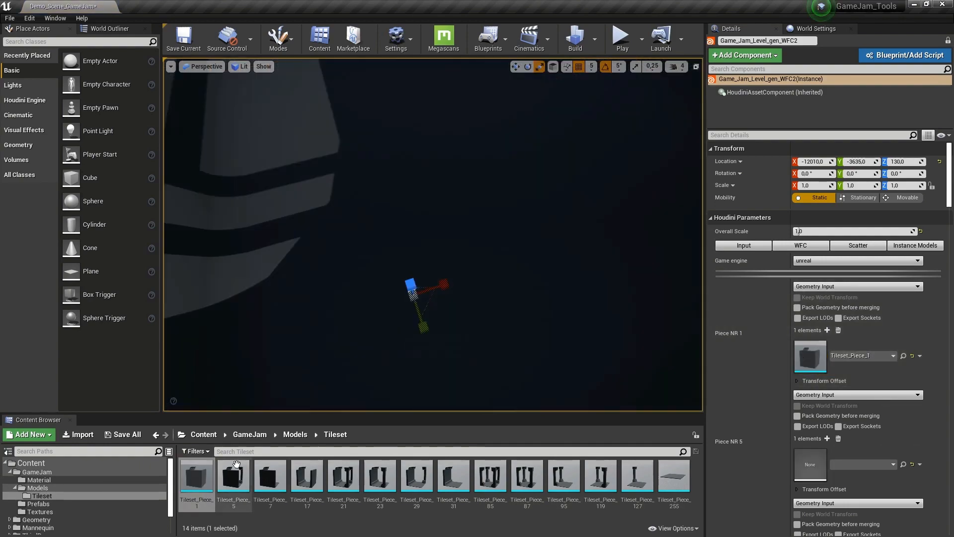
left_click(343, 477)
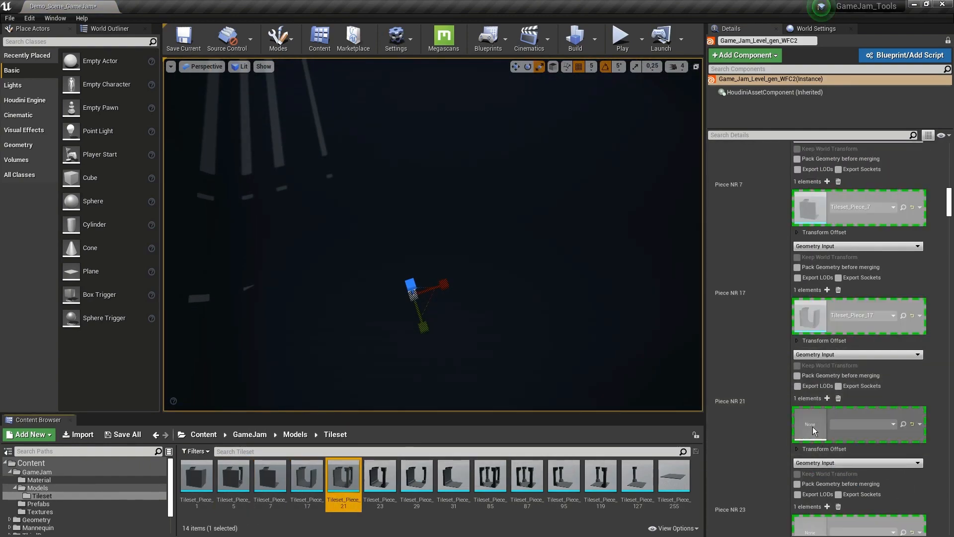
scroll("down", 3)
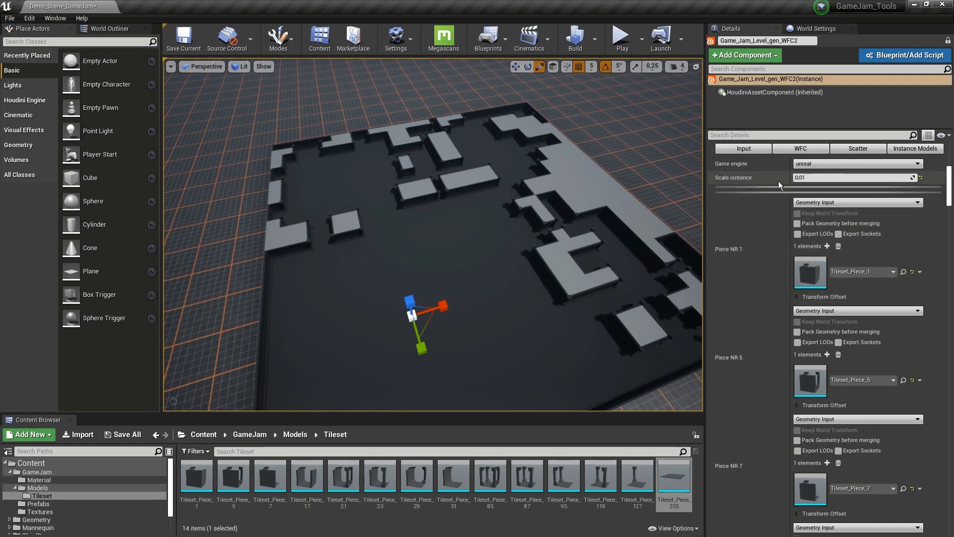
mouse_move(854, 177)
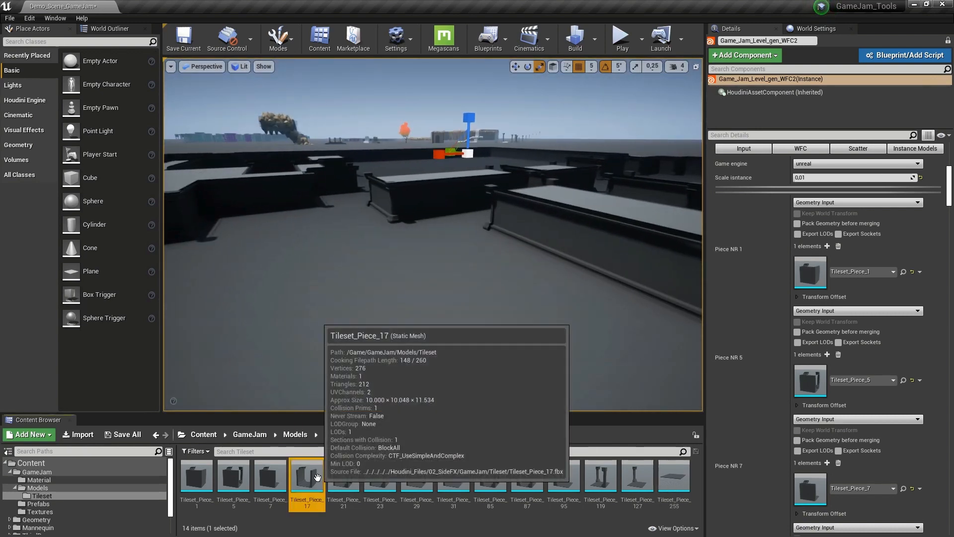
Open Tileset_Piece_17 in the static mesh editor.
double_click(307, 476)
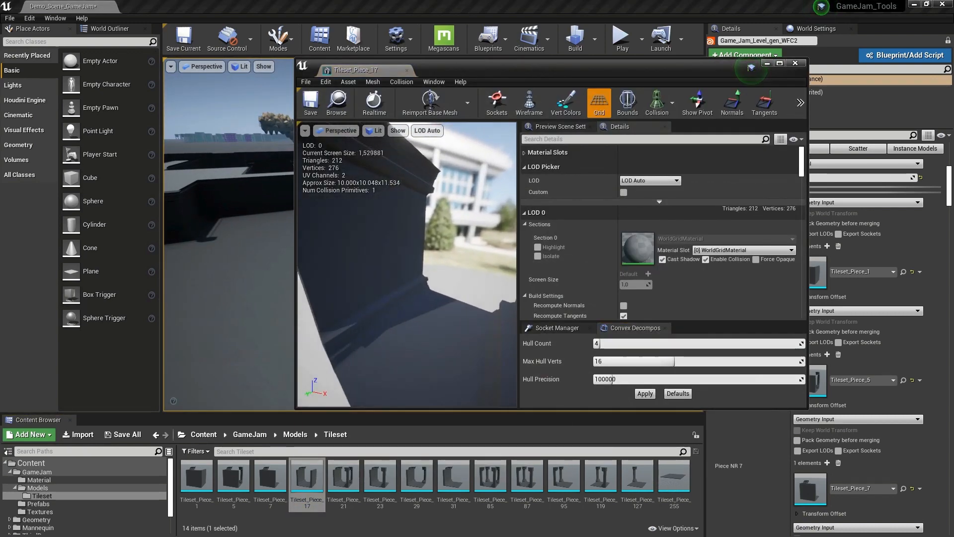